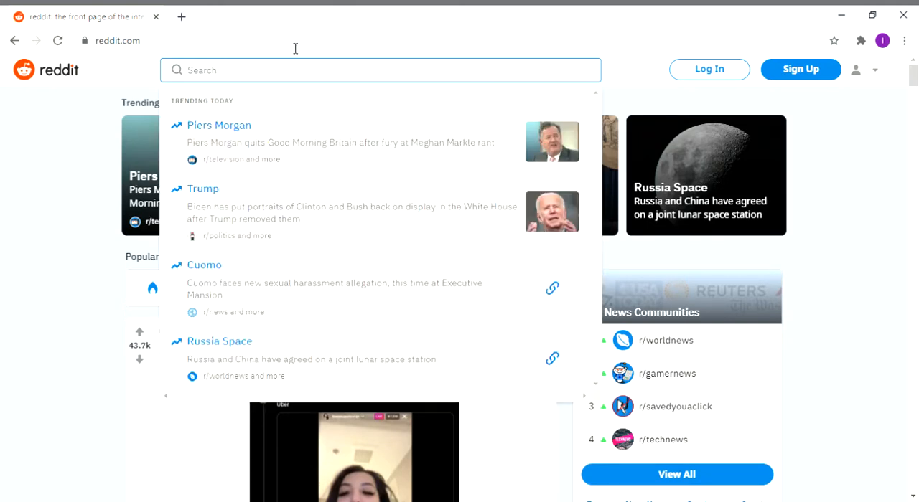
- Search Reddit for "beirut" to list matching communities such as r/beirut and BeirutExplosionVideos
text(beirut)
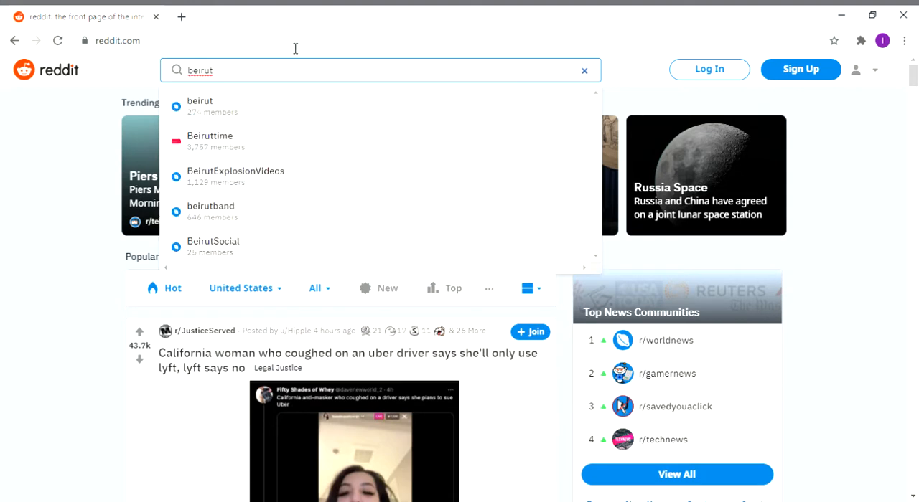
mouse_move(264, 216)
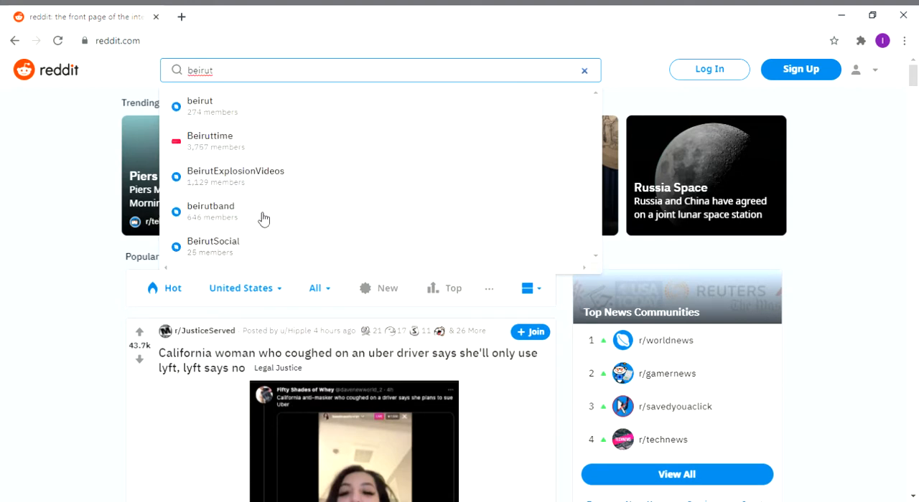
mouse_move(253, 146)
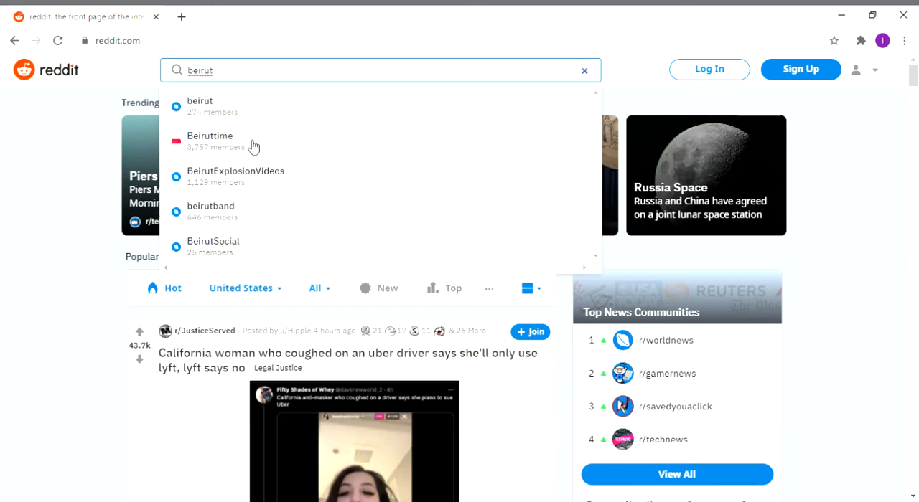
- Enter r/BeirutExplosionVideos and bring its car-filmed explosion video post into view
click(235, 171)
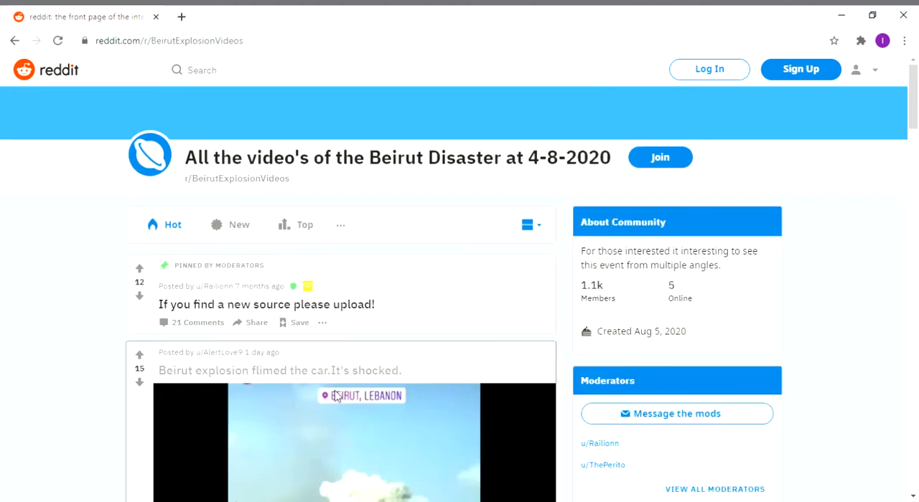
scroll(down, 3)
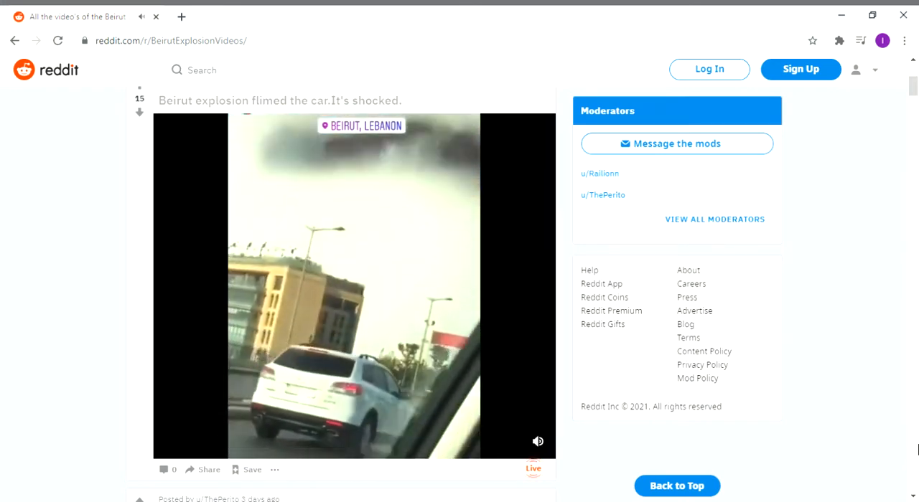
- Move down the feed past the protest and draw-studio videos to the two-explosions comparison post
scroll(down, 3)
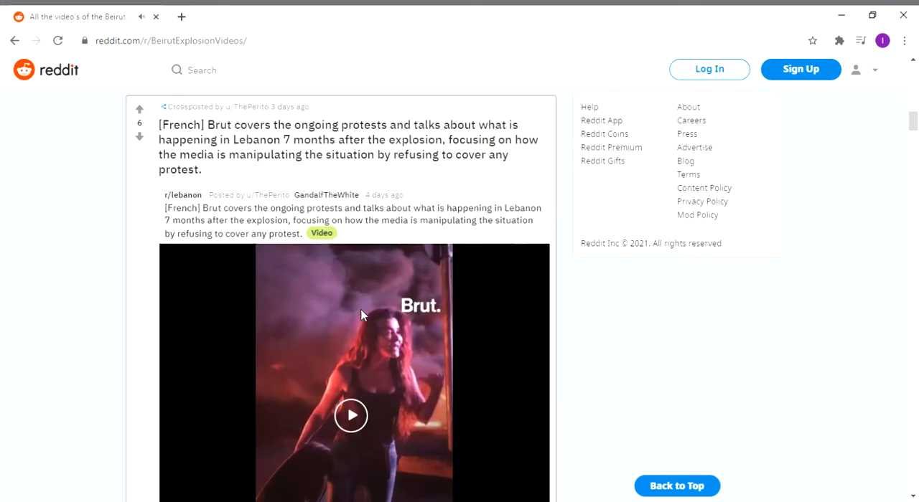
scroll(down, 3)
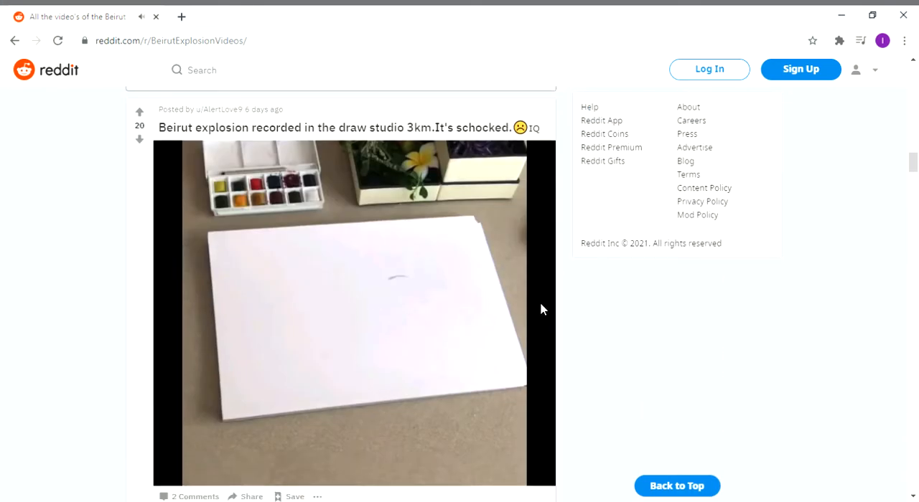
scroll(down, 3)
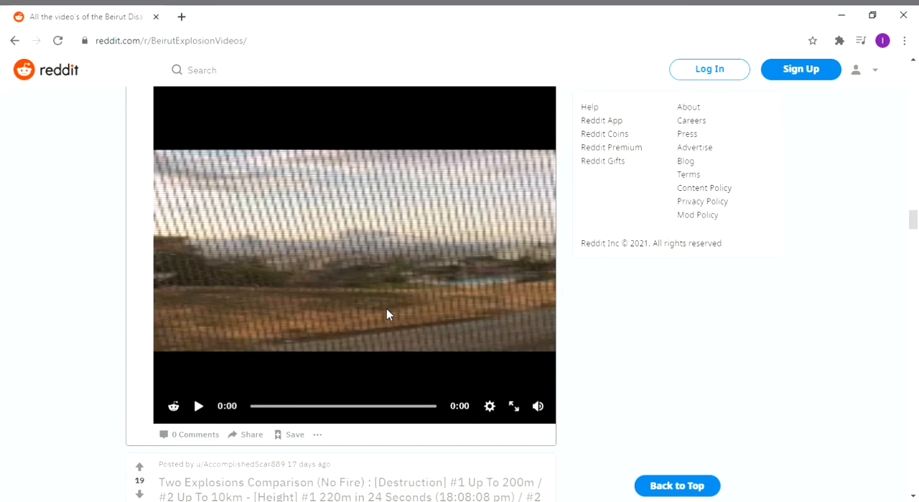
- Play the next explosion clip, then continue down to the apartment-recorded footage video
click(198, 406)
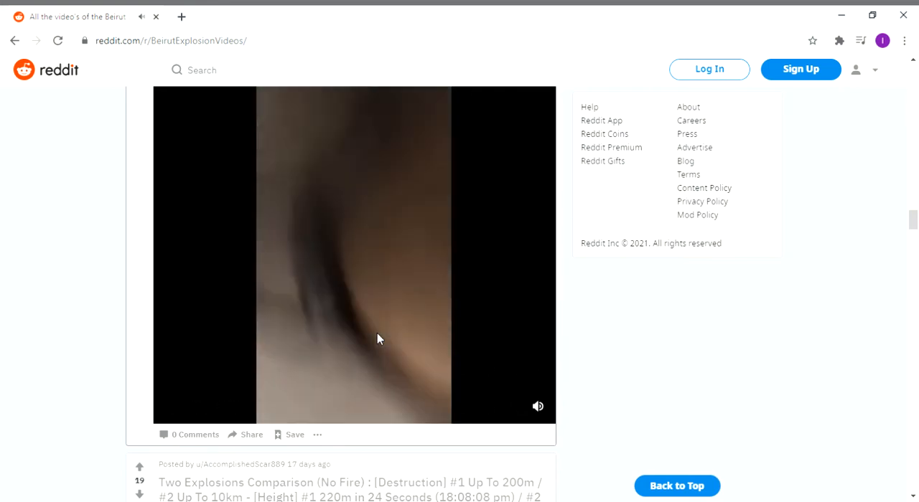
scroll(down, 3)
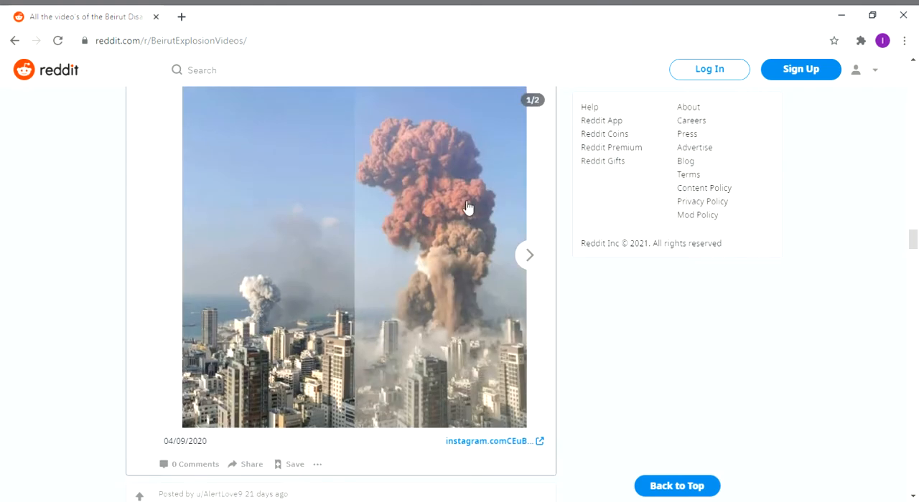
scroll(down, 3)
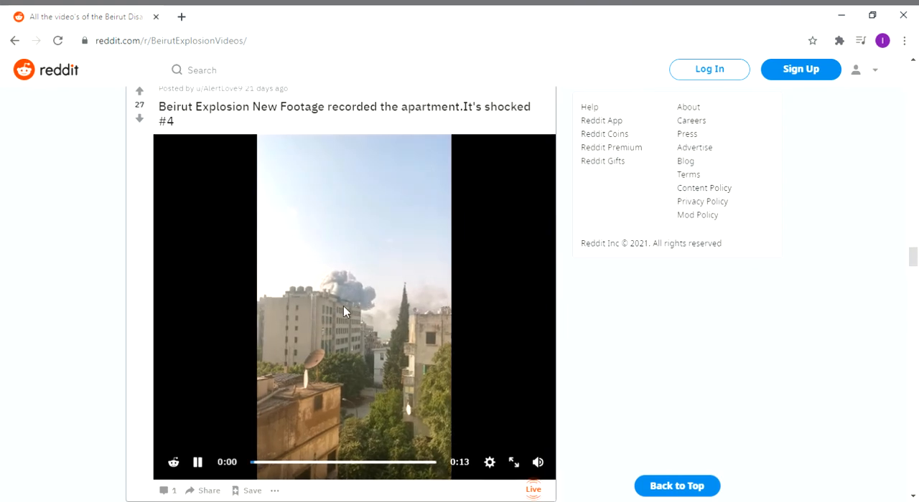
- Watch the apartment footage to its end at 0:06 until the Replay Video option appears
scroll(down, 3)
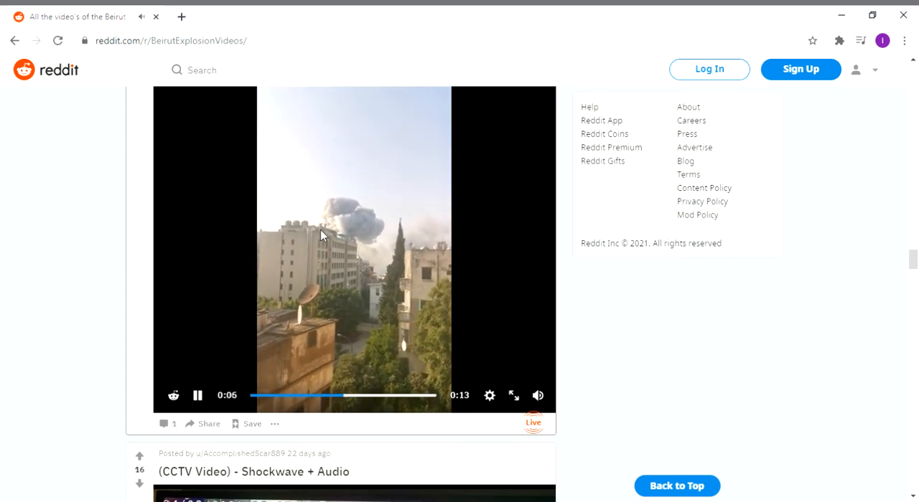
mouse_move(858, 110)
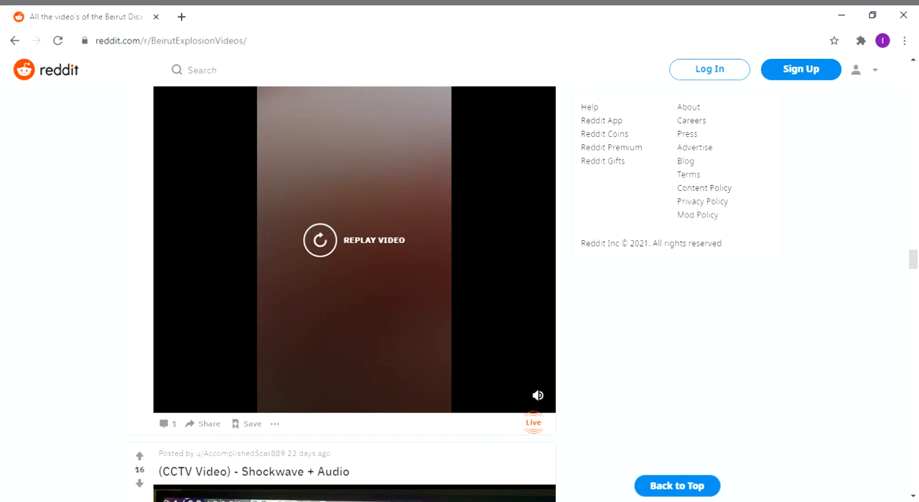
mouse_move(838, 351)
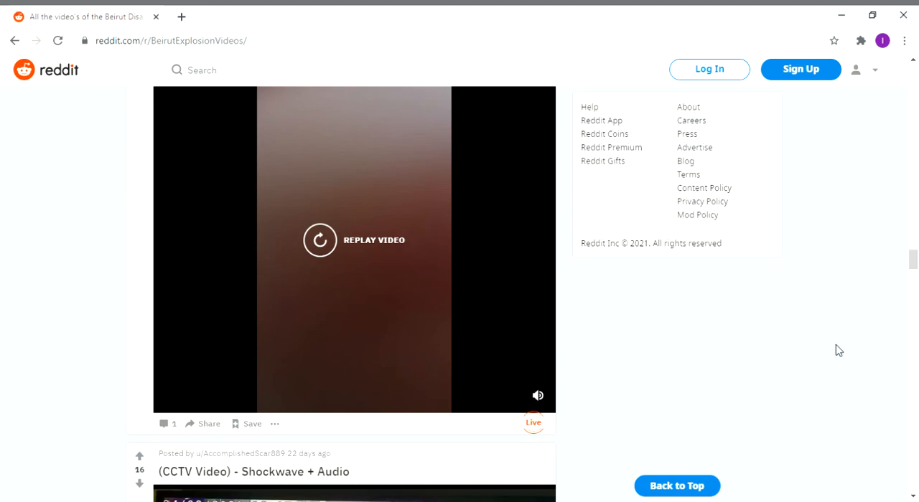